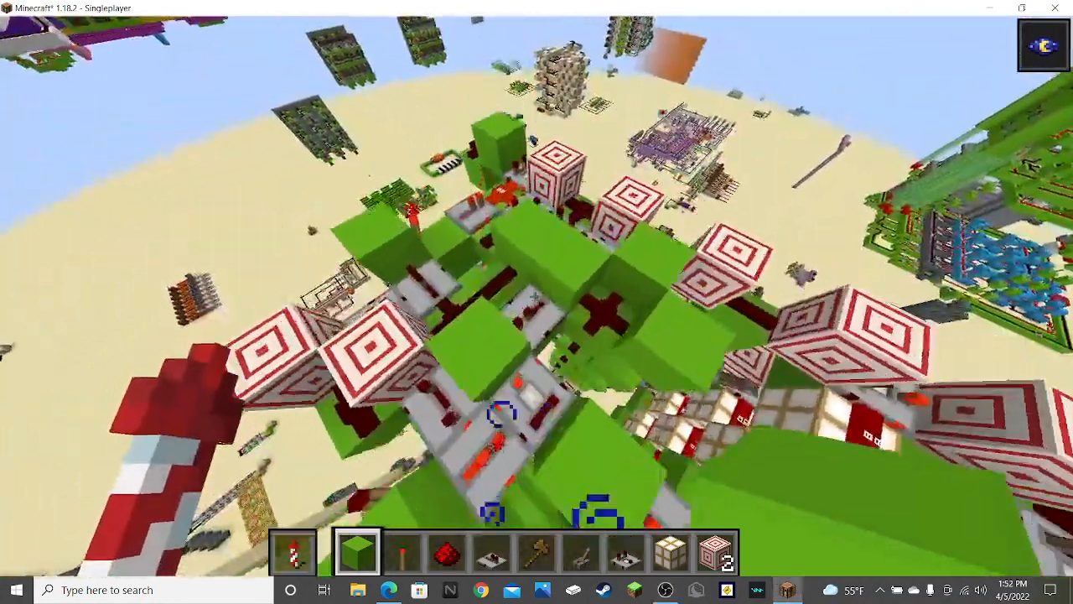
mouse_move(537, 302)
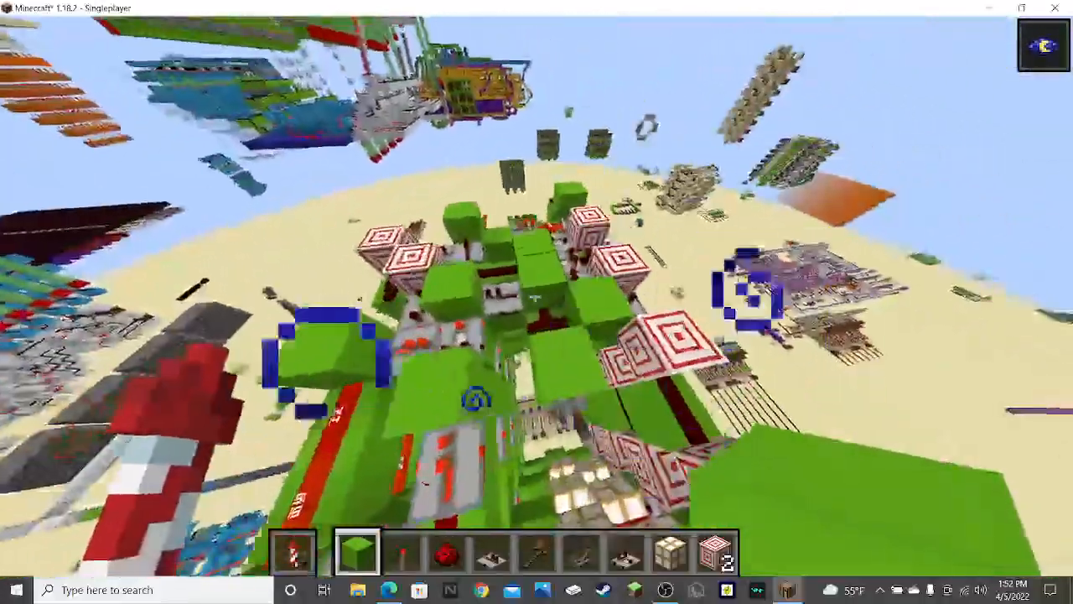
mouse_move(536, 301)
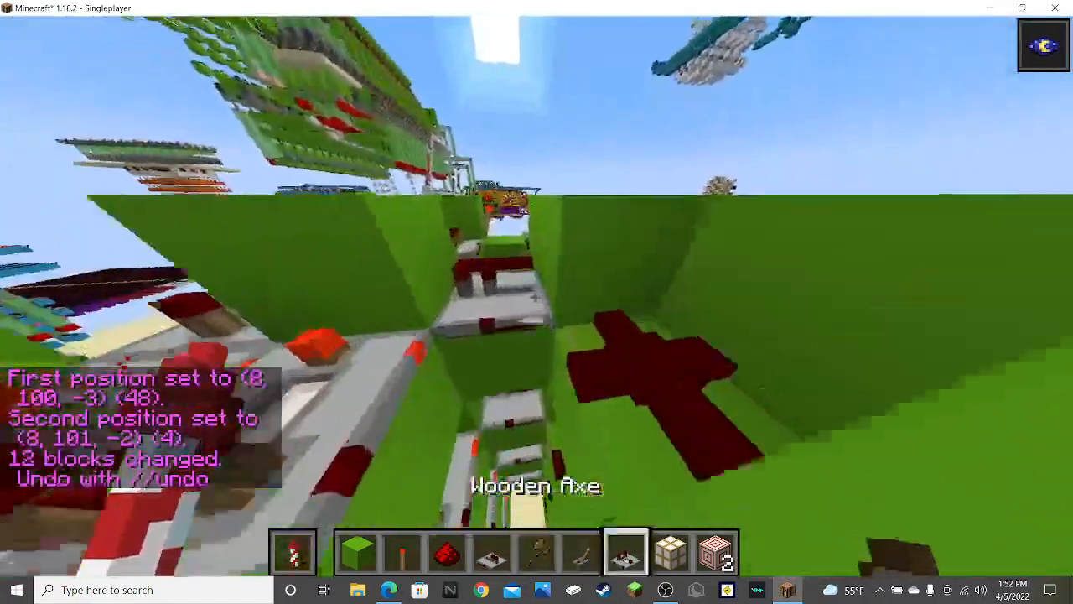
- Move levers, redstone and slime blocks into the hotbar from the creative inventory (E), then return to the world
key(e)
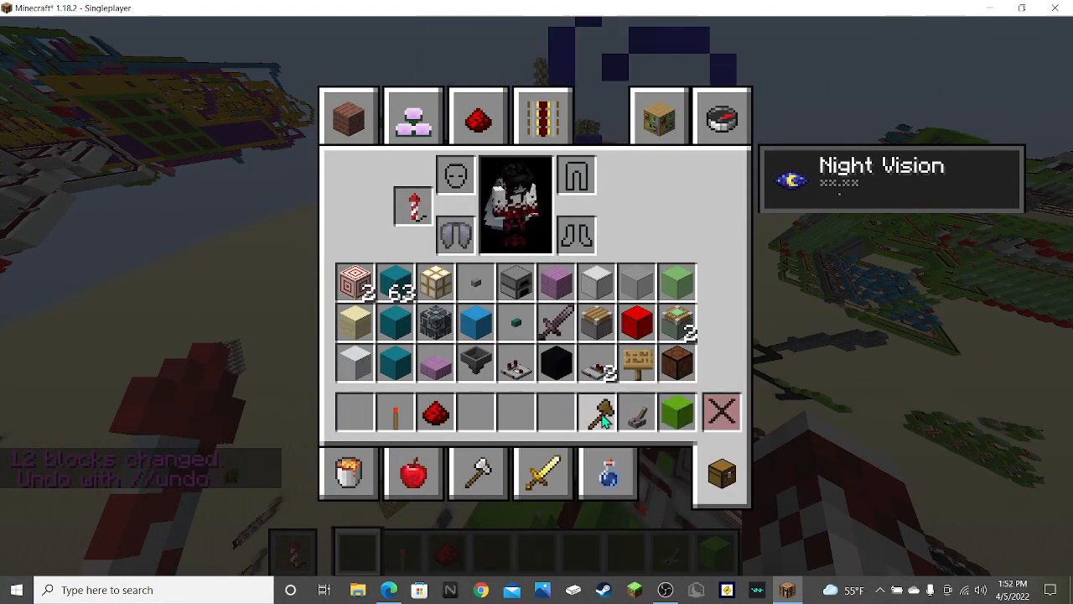
key(e)
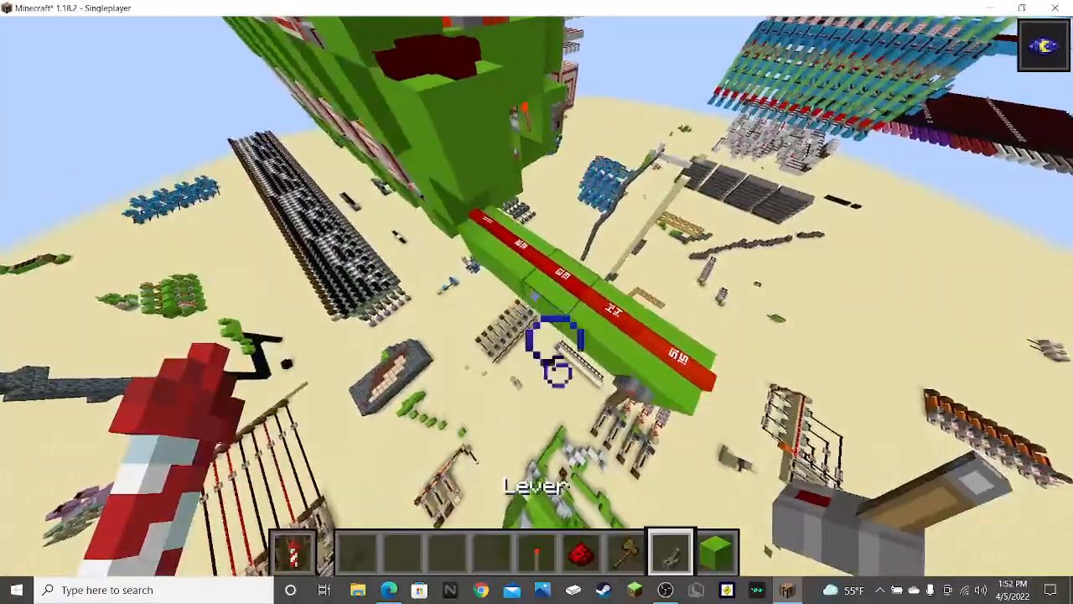
mouse_move(536, 301)
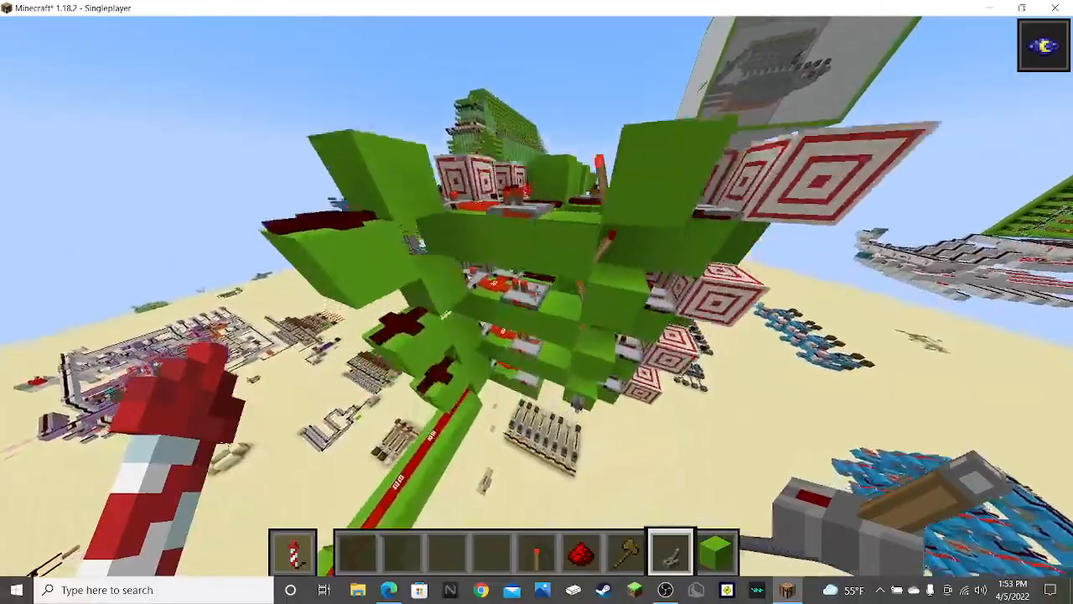
mouse_move(537, 302)
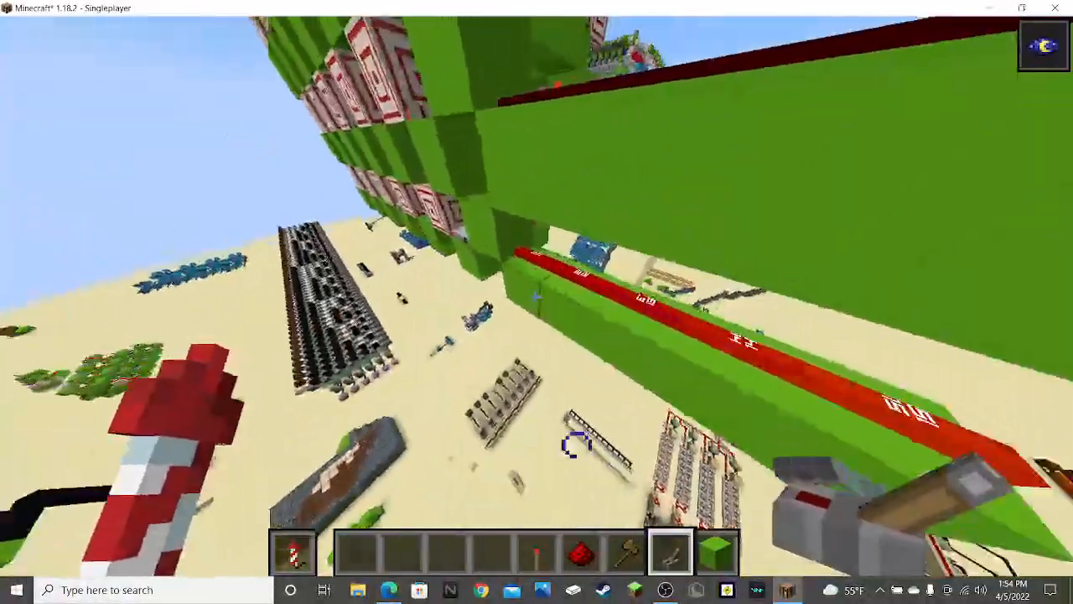
mouse_move(537, 301)
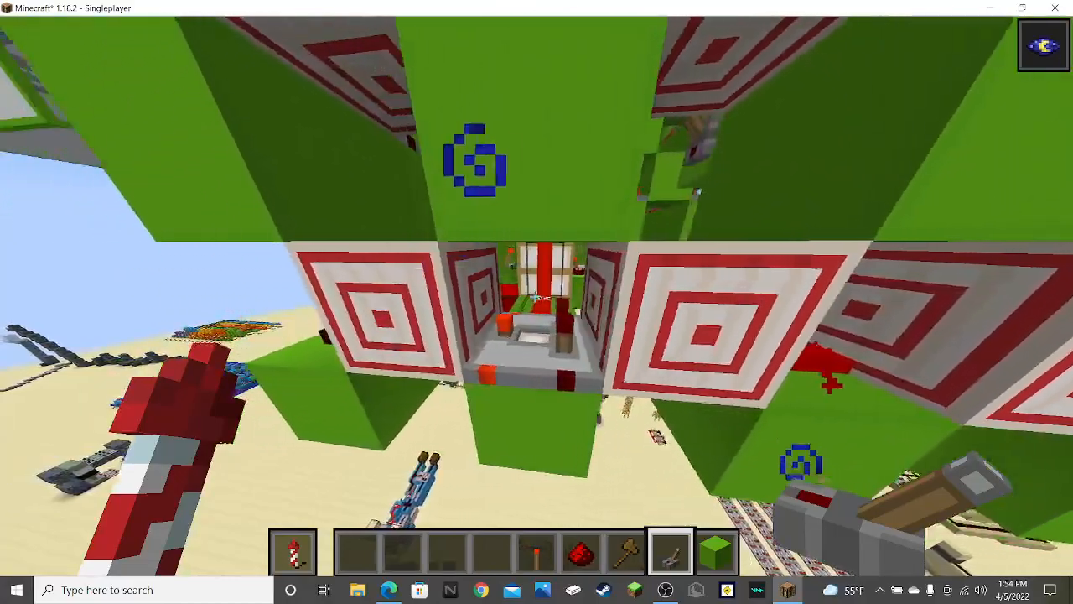
mouse_move(536, 302)
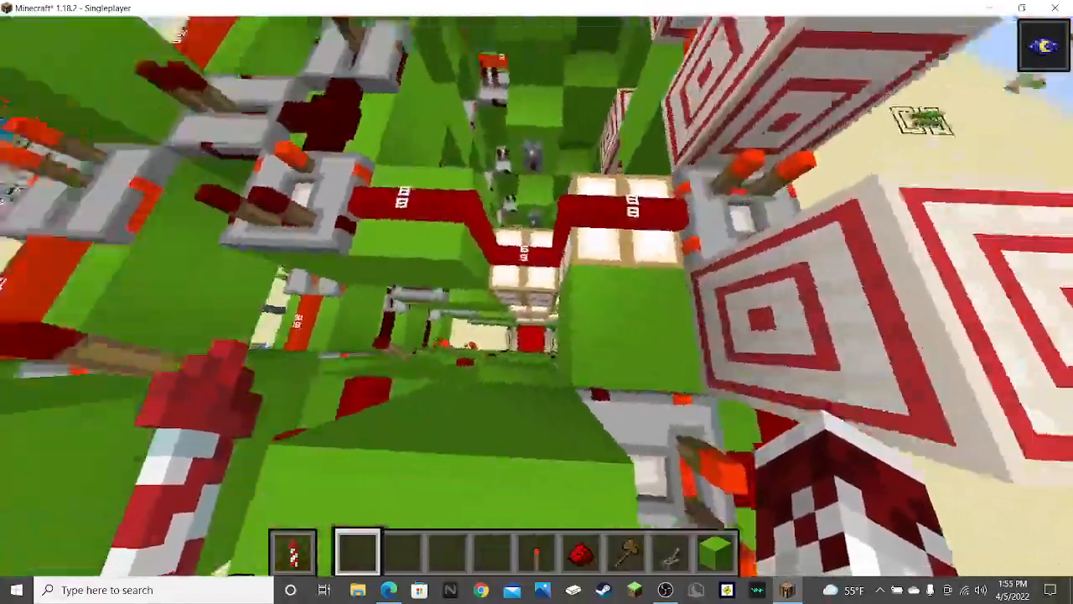
mouse_move(537, 302)
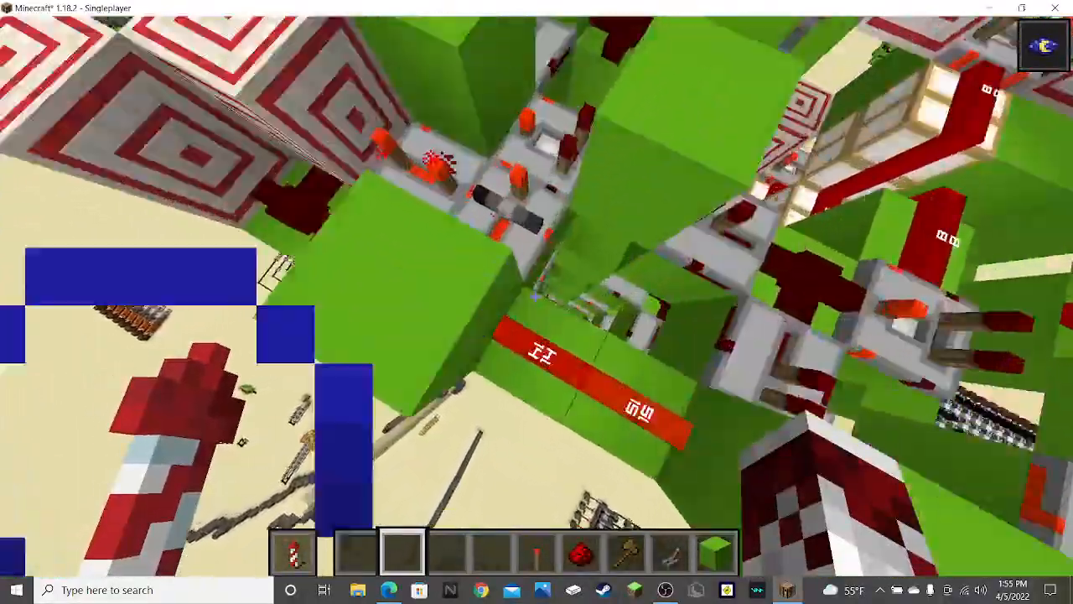
mouse_move(536, 302)
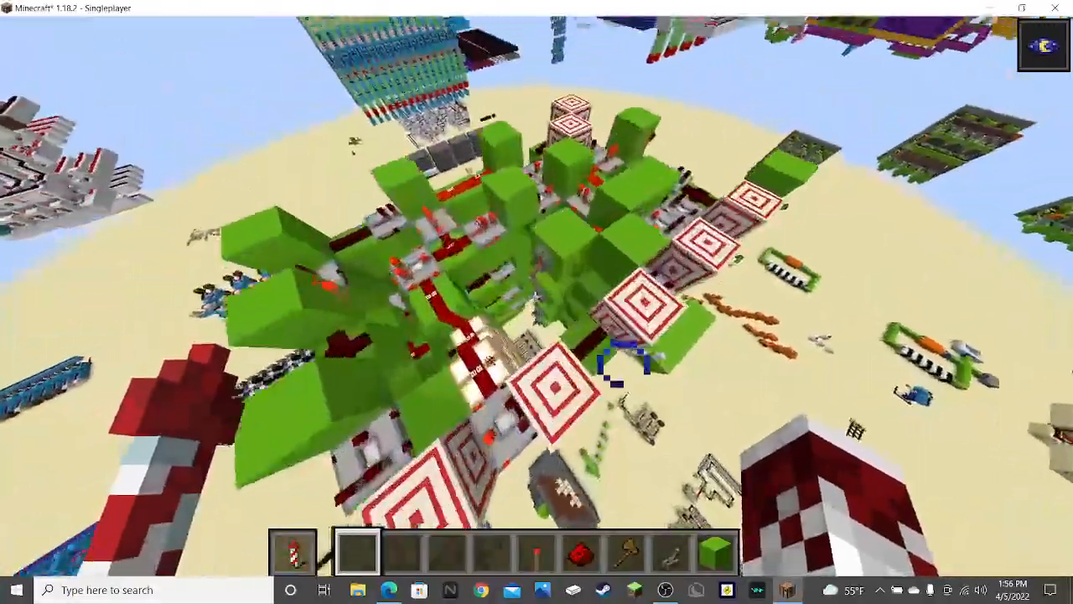
mouse_move(537, 302)
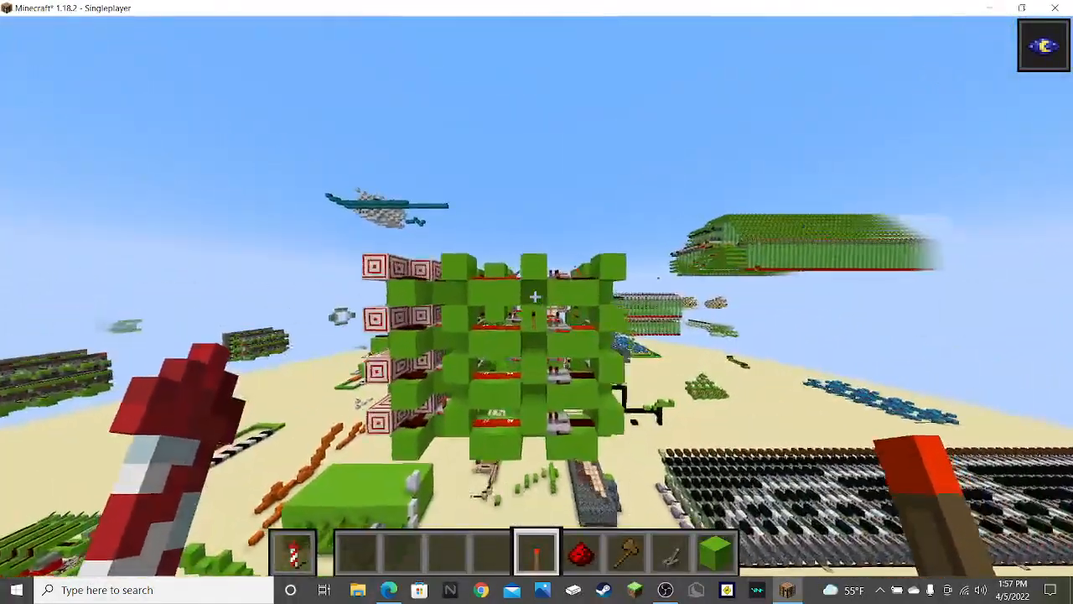
mouse_move(536, 302)
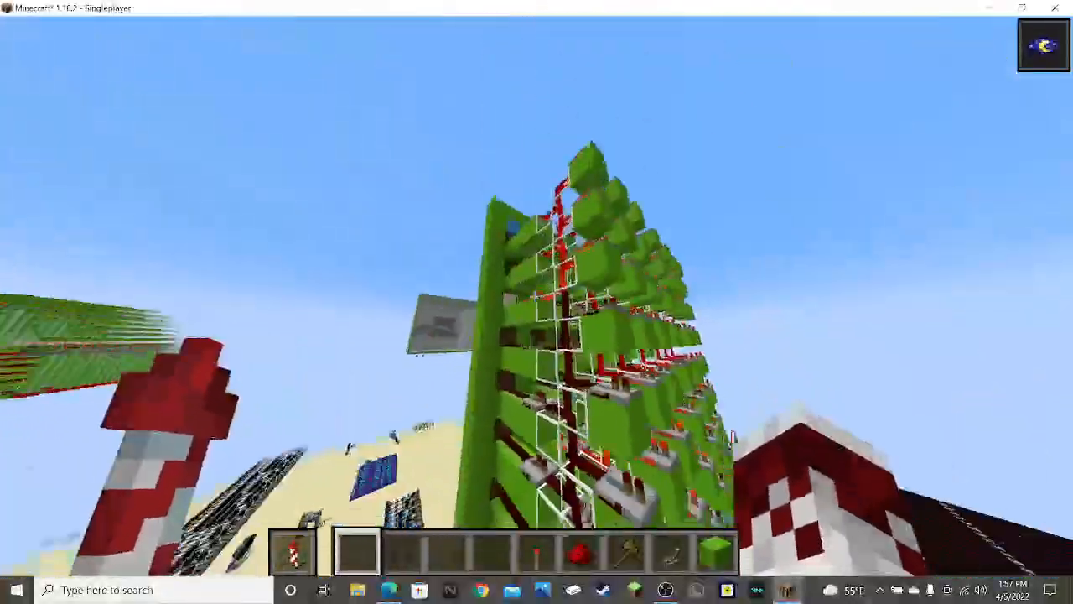
mouse_move(536, 302)
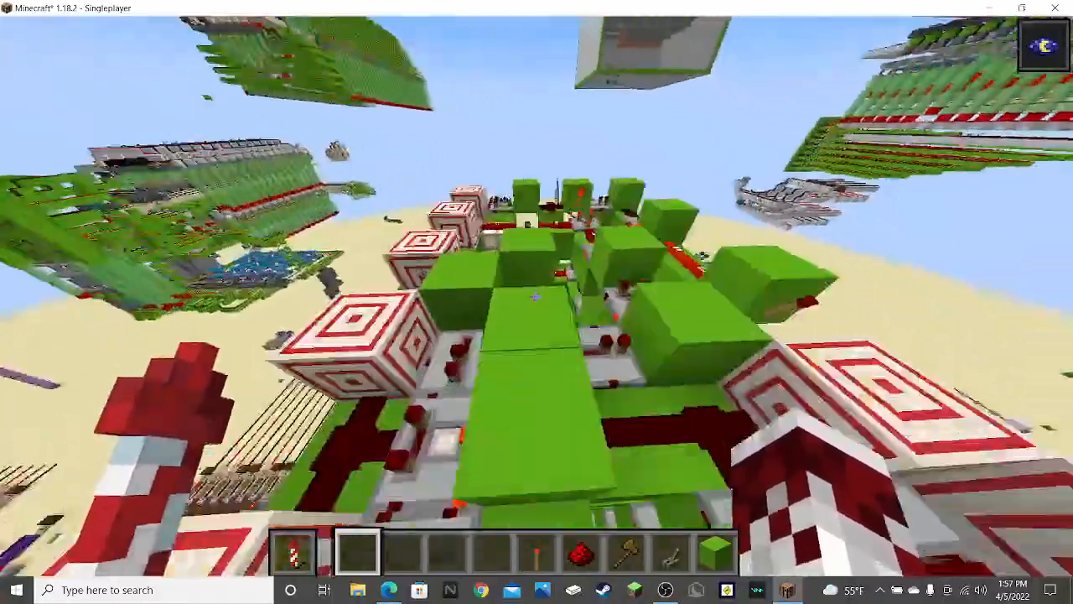
mouse_move(537, 301)
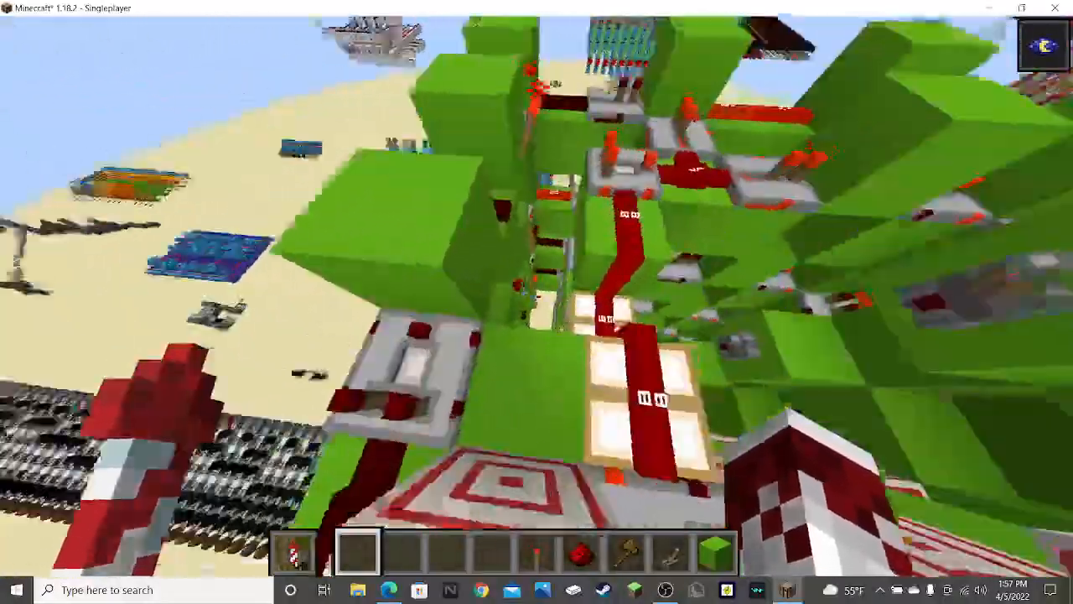
- Pause the game with Esc, leaving the game menu open over the finished memory cell
key(Escape)
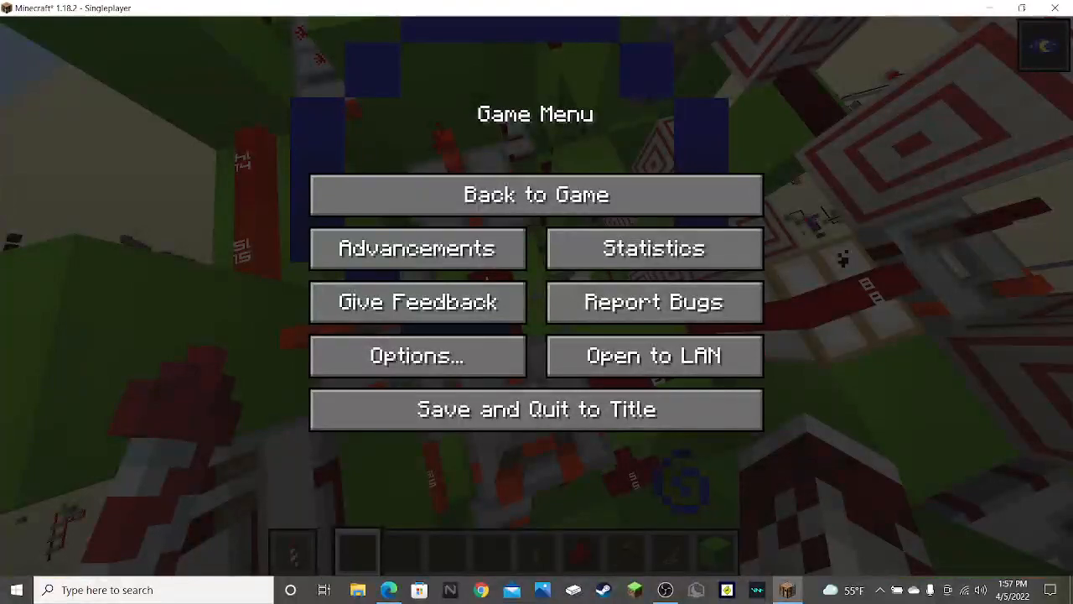